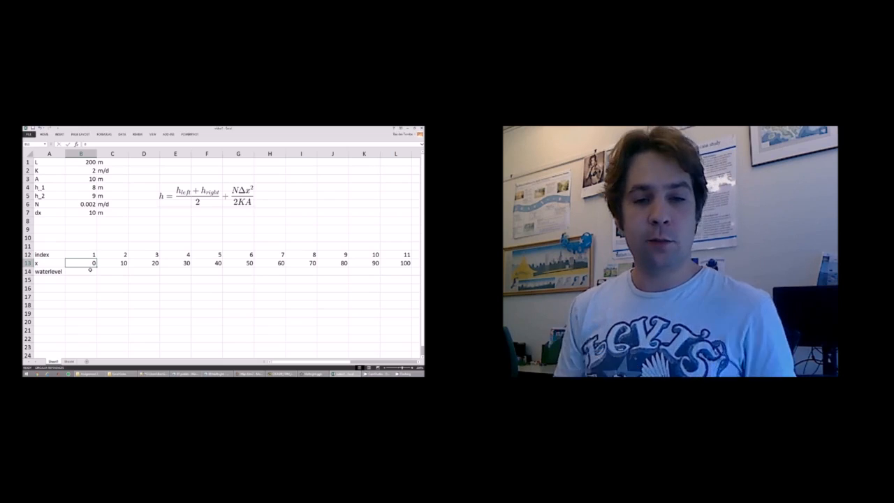
- Enter 8 in B14 and =(B14+D14)/2+N*dx*dx/(2*K*A) in C14
{"action": "left_click", "coordinate": [79, 271]}
{"action": "type", "text": "="}
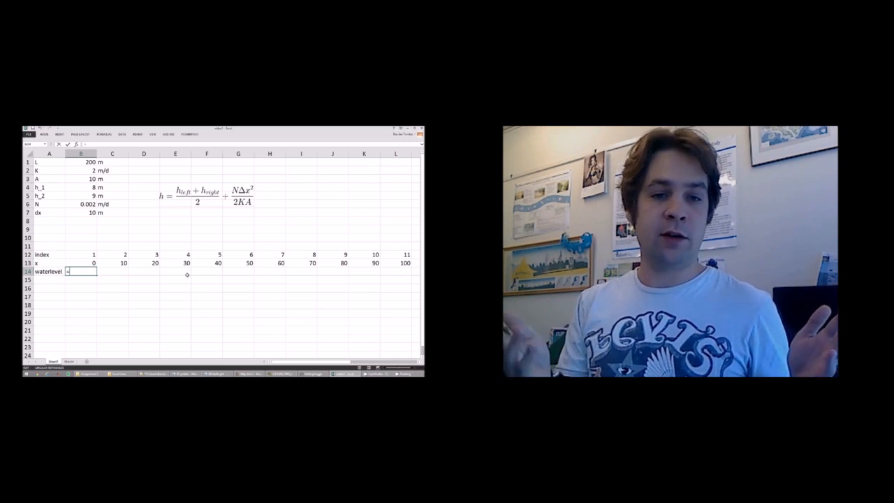
{"action": "type", "text": "8"}
{"action": "left_click", "coordinate": [113, 271]}
{"action": "type", "text": "=(B14+D14"}
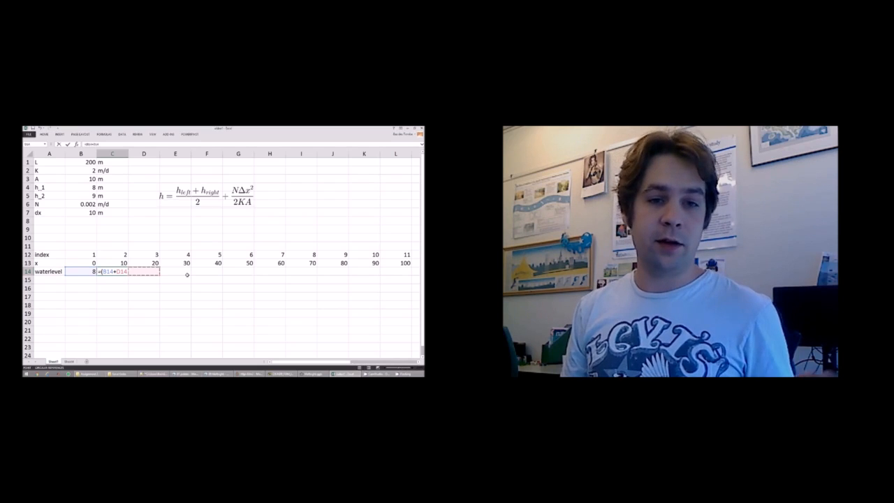
{"action": "type", "text": "/2+"}
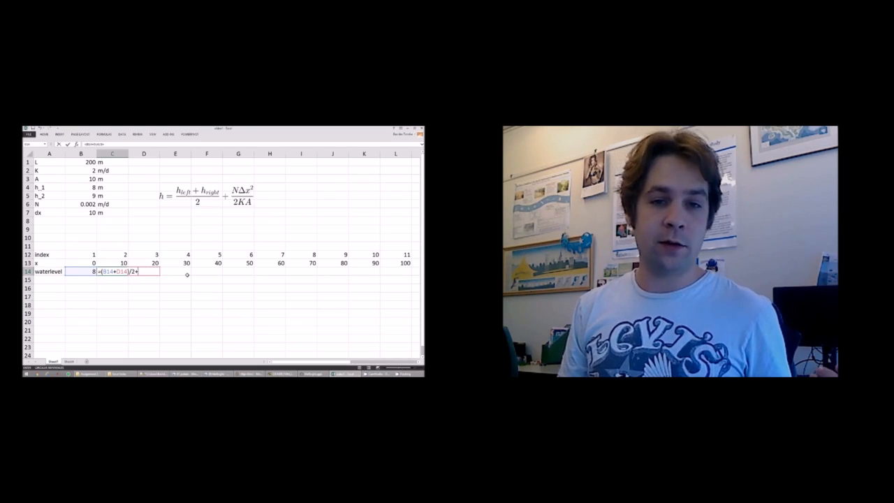
{"action": "type", "text": "N"}
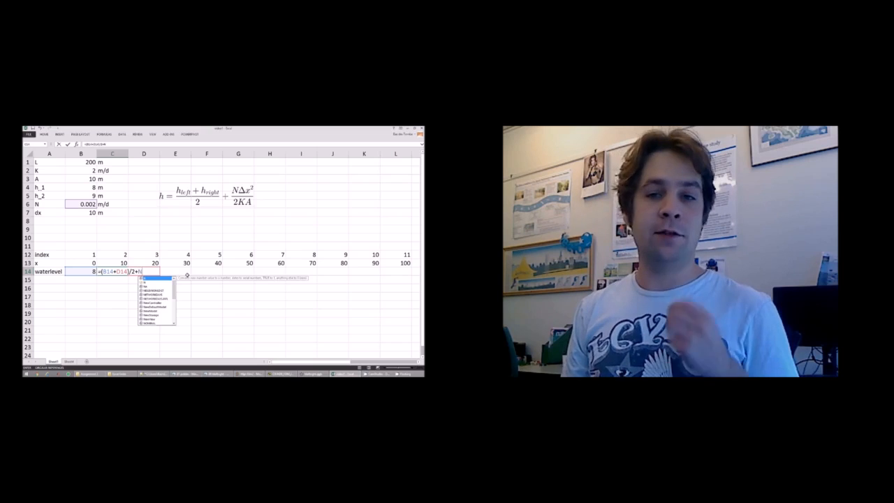
{"action": "type", "text": "*dx*dx"}
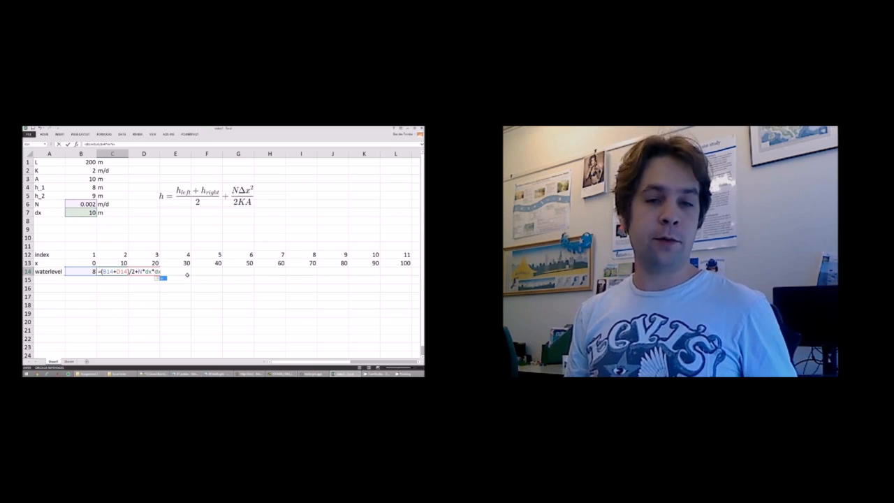
{"action": "type", "text": "/12"}
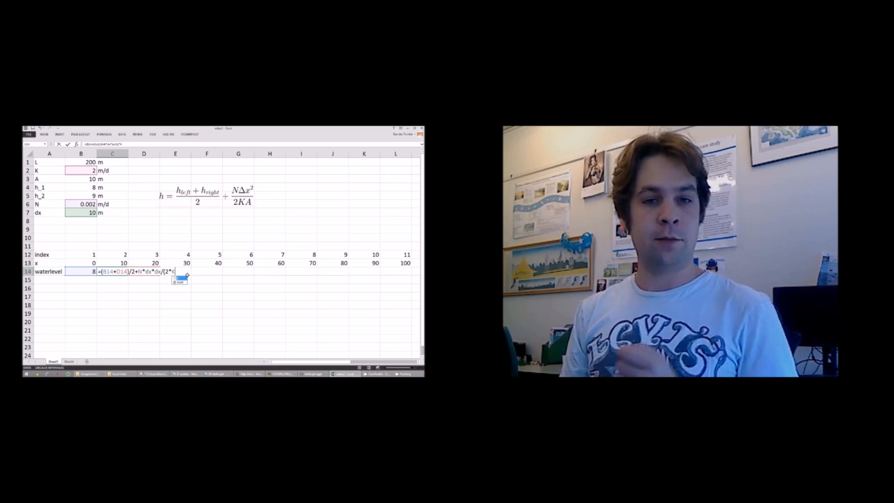
{"action": "type", "text": "A)"}
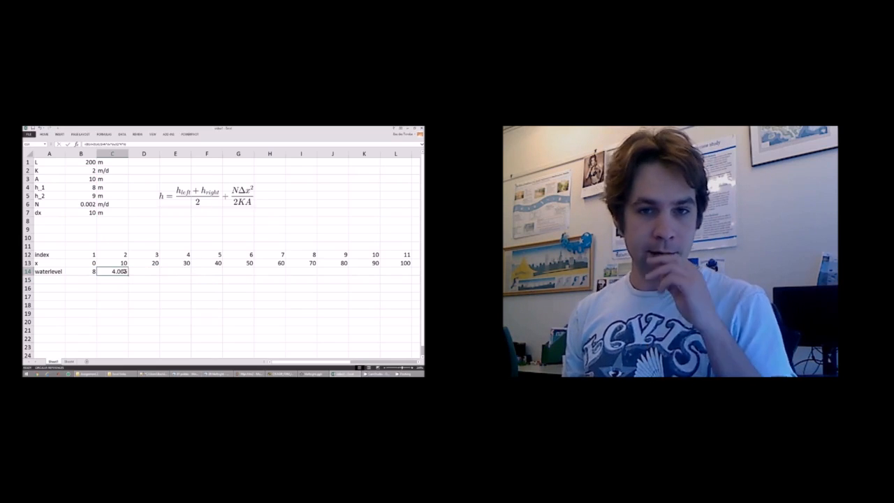
- Fill the C14 water level formula across to U14 and set V14 to =h_2
{"action": "left_click_drag", "start_coordinate": [124, 271], "coordinate": [378, 272]}
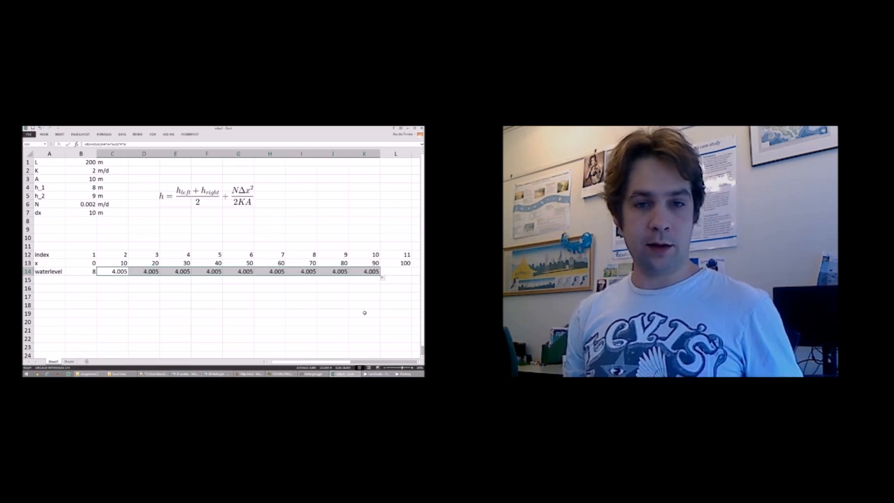
{"action": "scroll", "scroll_direction": "right", "scroll_amount": 3}
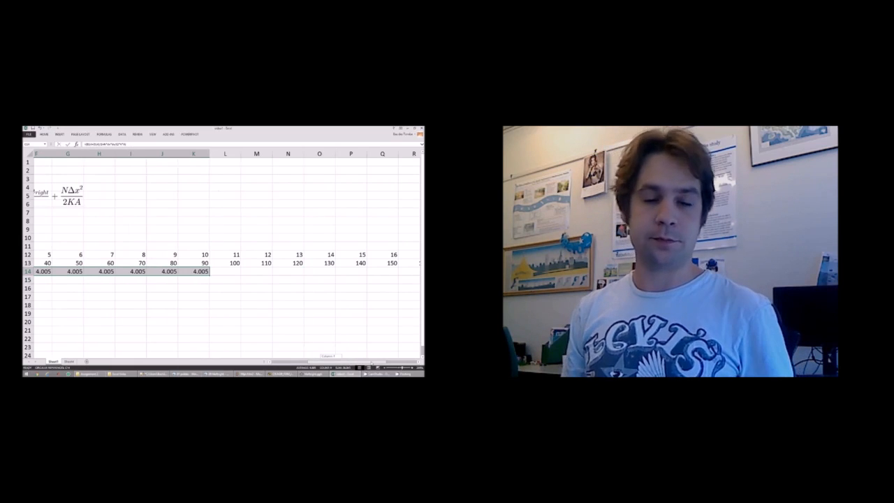
{"action": "scroll", "scroll_direction": "right", "scroll_amount": 3}
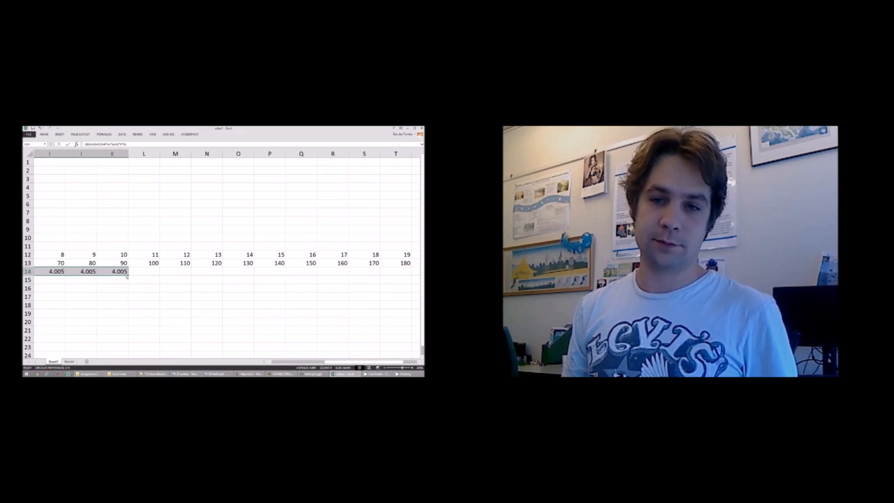
{"action": "left_click_drag", "start_coordinate": [119, 271], "coordinate": [409, 271]}
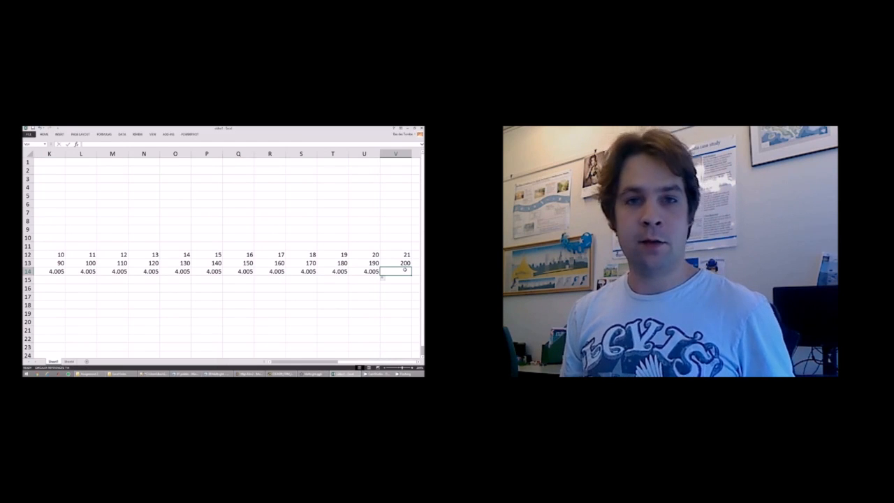
{"action": "type", "text": "=h"}
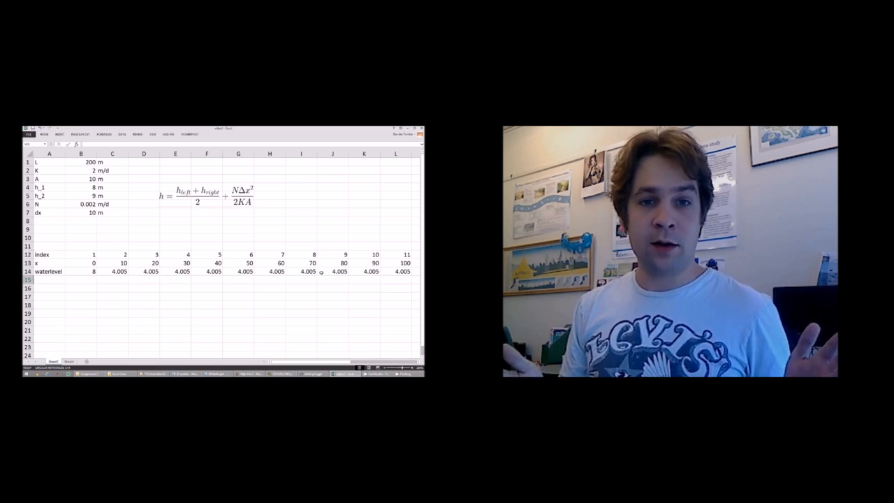
- Enable iterative calculation under Excel Options > Formulas and confirm with OK
{"action": "left_click", "coordinate": [28, 134]}
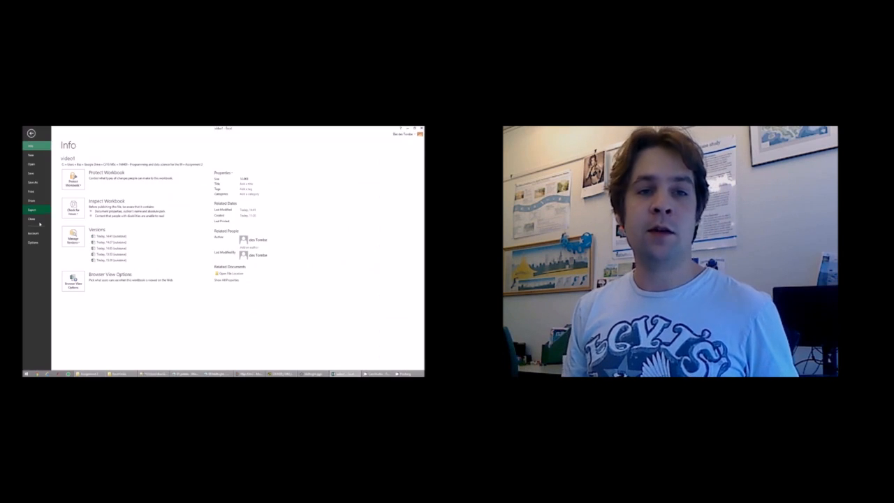
{"action": "left_click", "coordinate": [32, 242]}
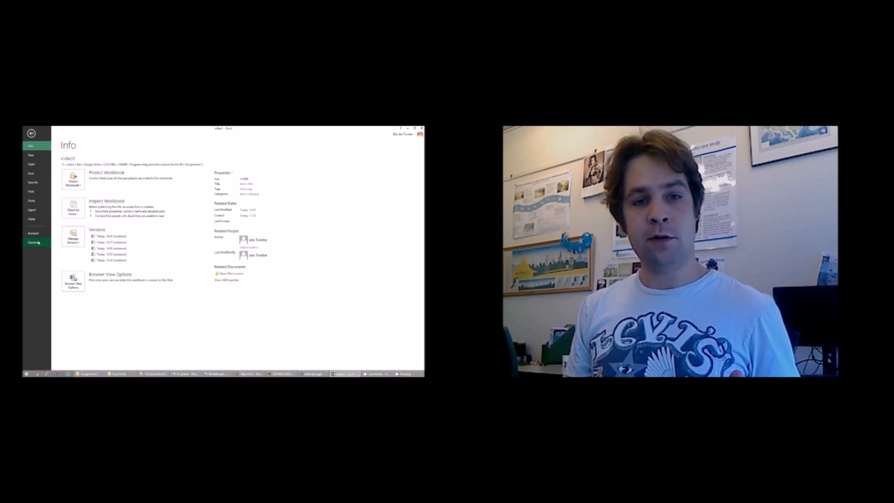
{"action": "left_click", "coordinate": [32, 243]}
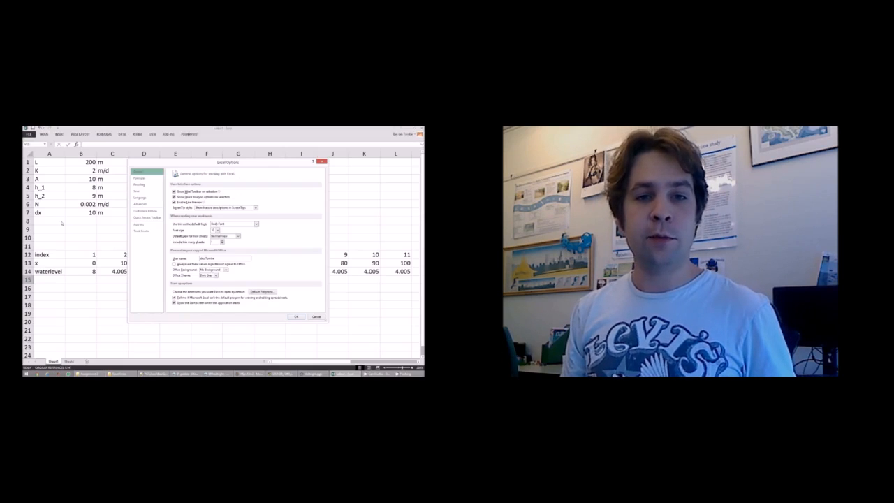
{"action": "left_click", "coordinate": [140, 184]}
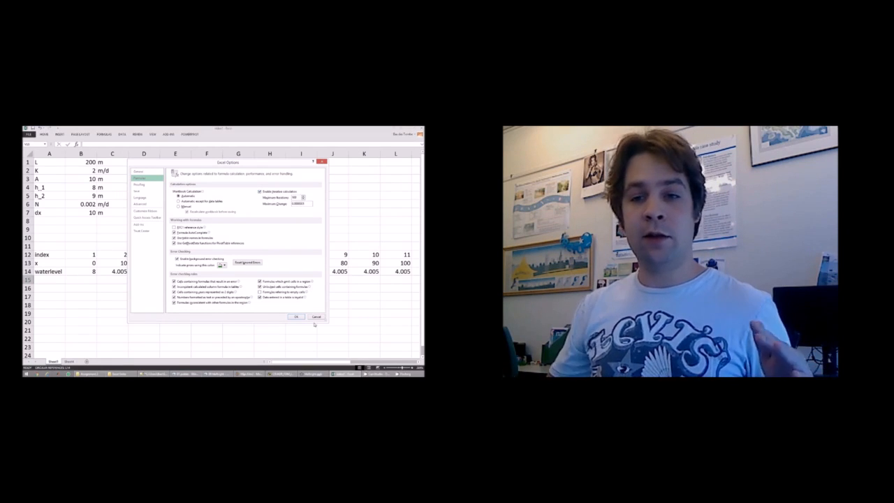
{"action": "left_click", "coordinate": [296, 317]}
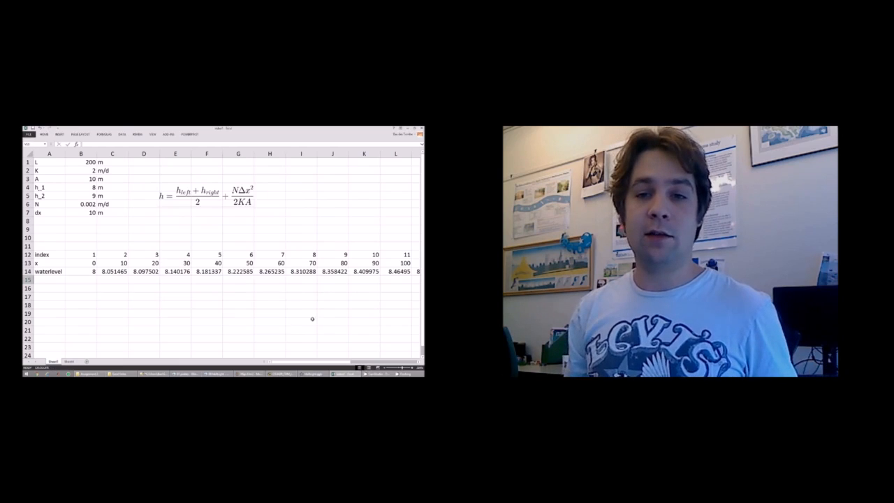
- Recalculate the row 14 water levels with F9 and scroll to check the values
{"action": "left_click", "coordinate": [112, 271]}
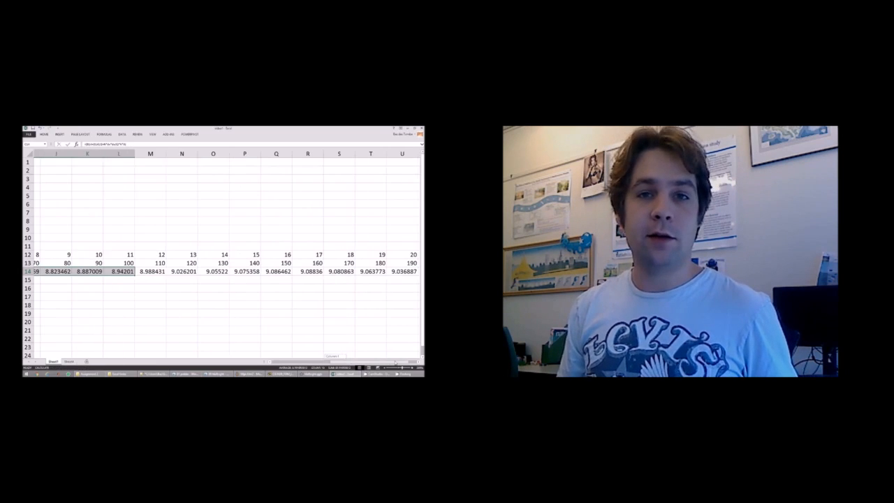
{"action": "scroll", "scroll_direction": "right", "scroll_amount": 3}
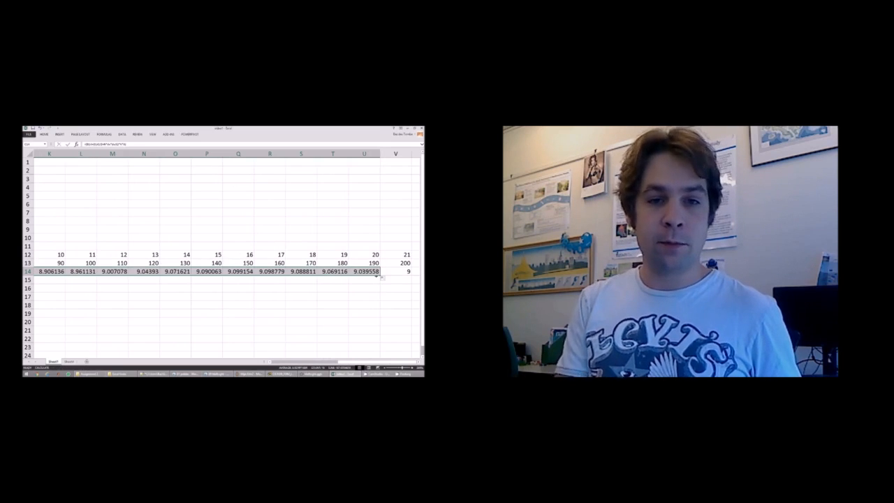
{"action": "scroll", "scroll_direction": "left", "scroll_amount": 3}
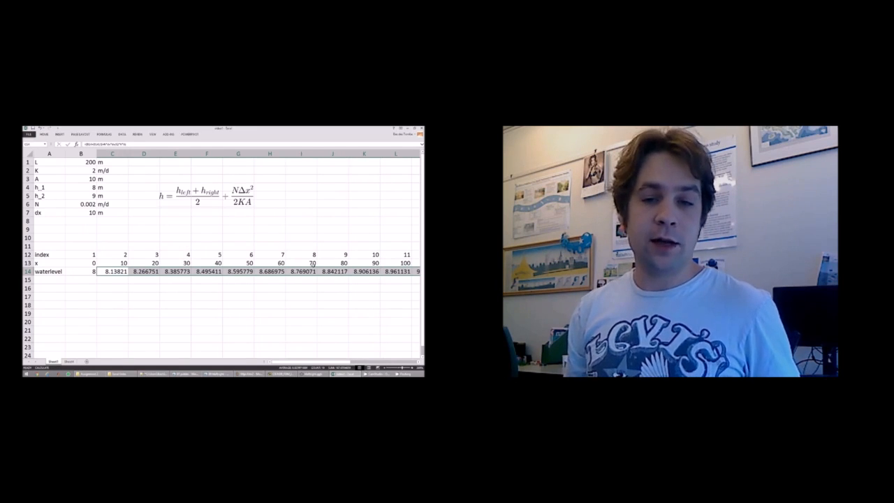
{"action": "scroll", "scroll_direction": "down", "scroll_amount": 3}
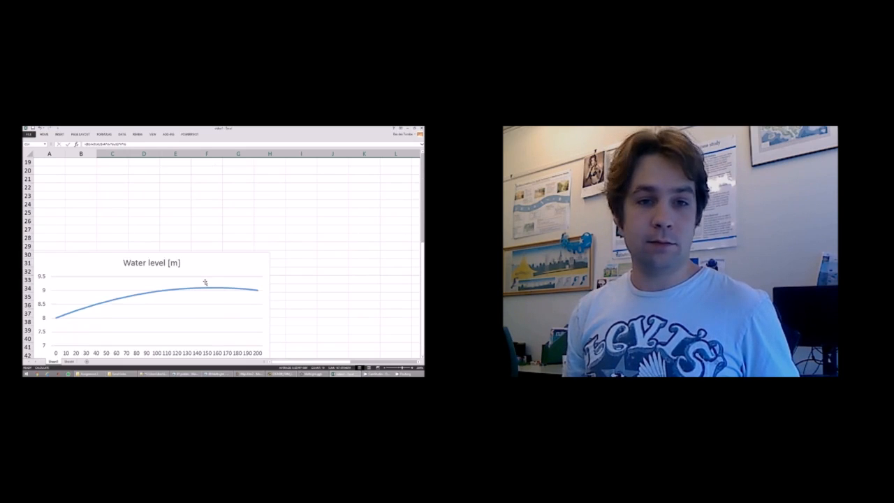
- Scroll down to the Water level [m] line chart below the data
{"action": "scroll", "scroll_direction": "down", "scroll_amount": 3}
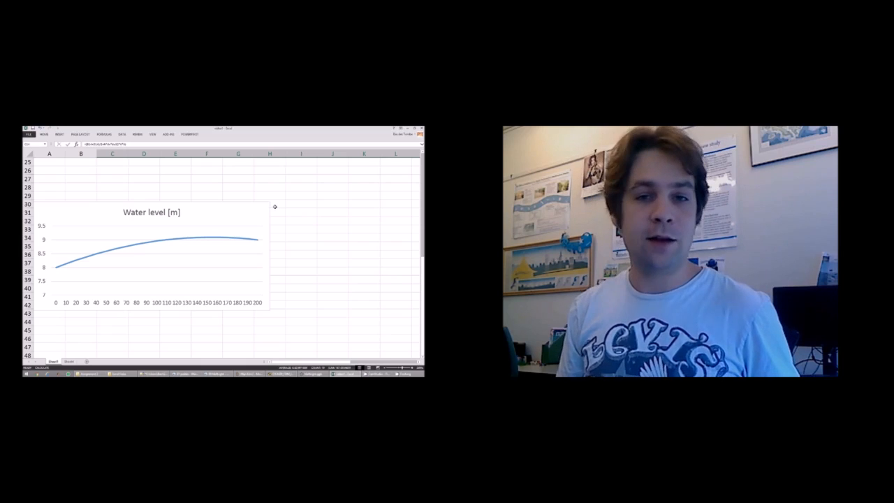
{"action": "mouse_move", "coordinate": [301, 230]}
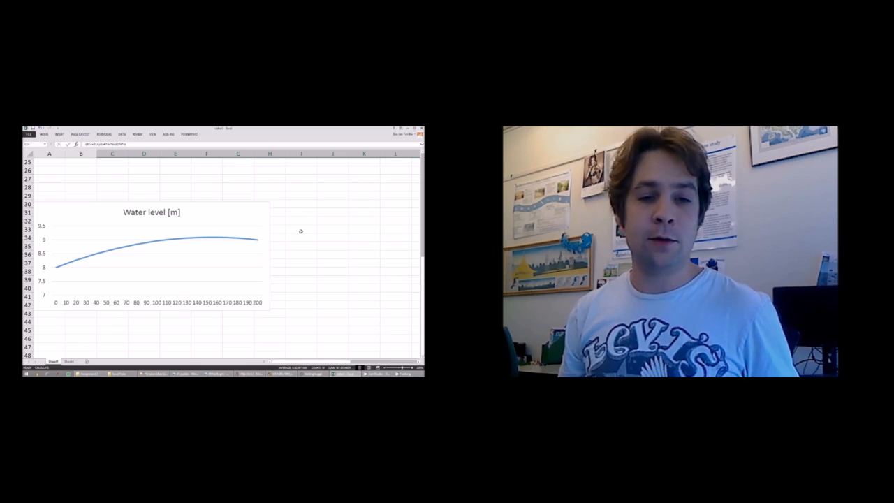